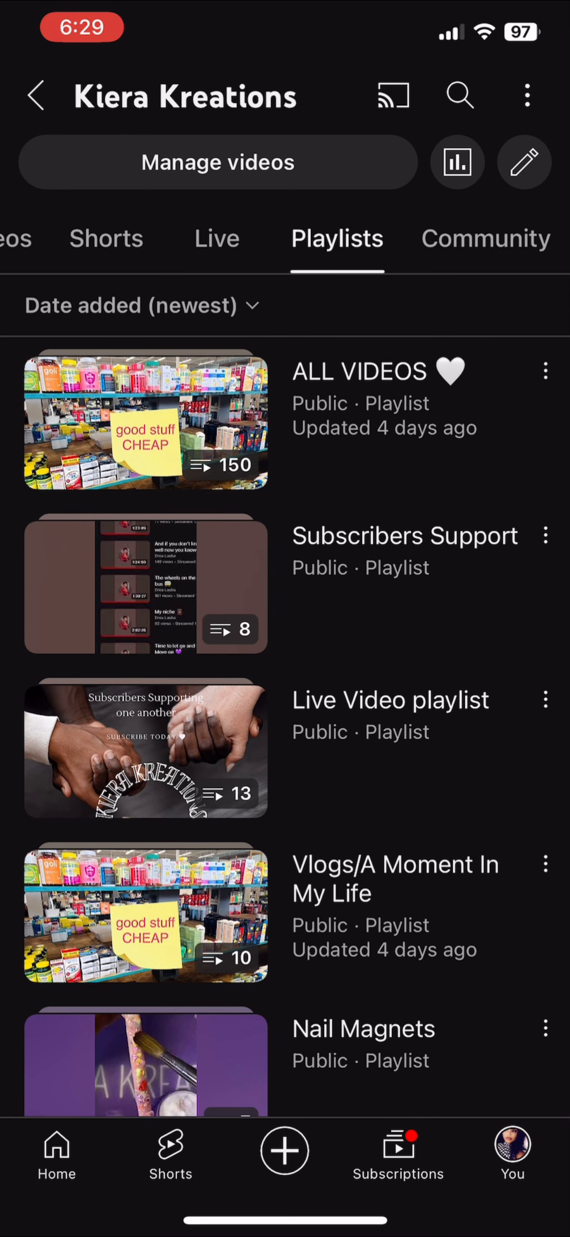
From the channel page, reach the uploaded videos list and bring up the Save video to sheet for the acrylic tutorial
scroll(down, 3)
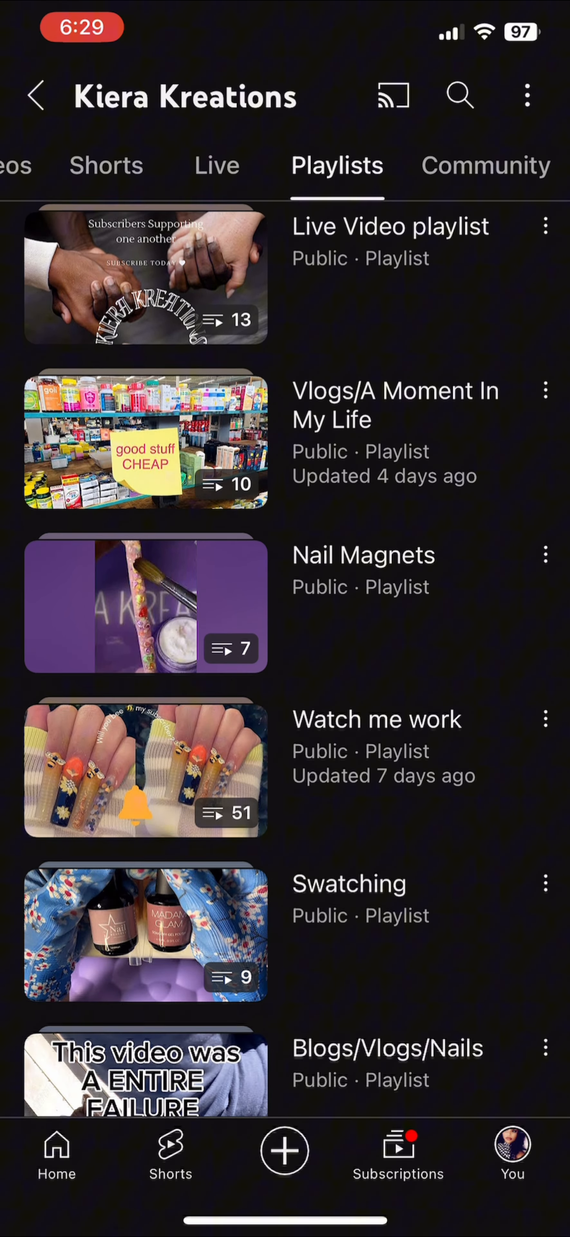
scroll(down, 3)
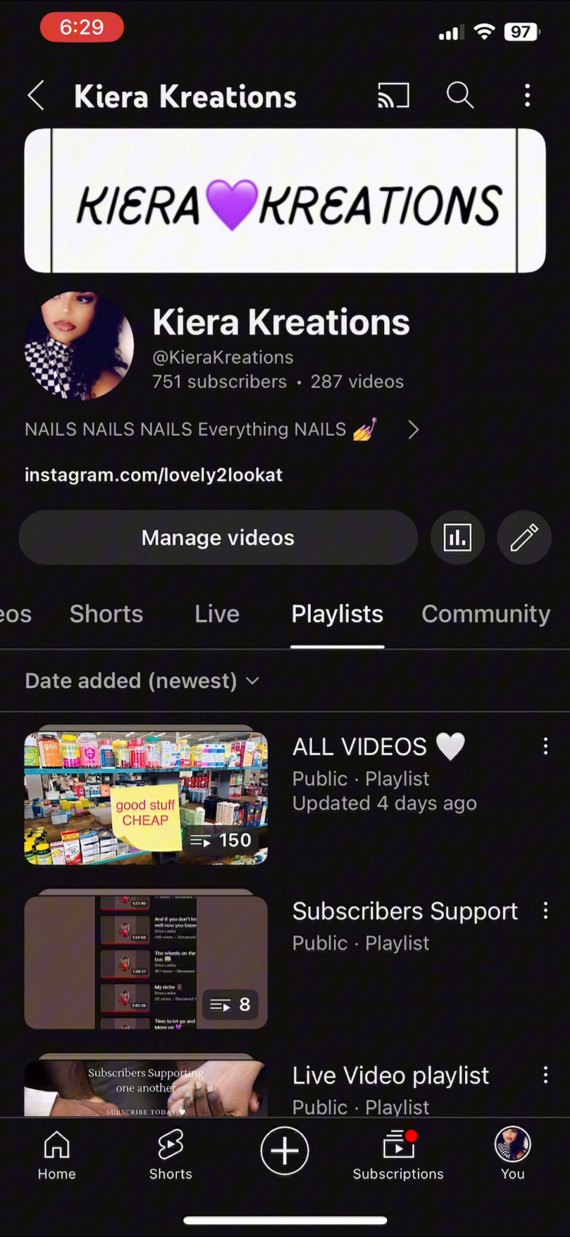
click(217, 537)
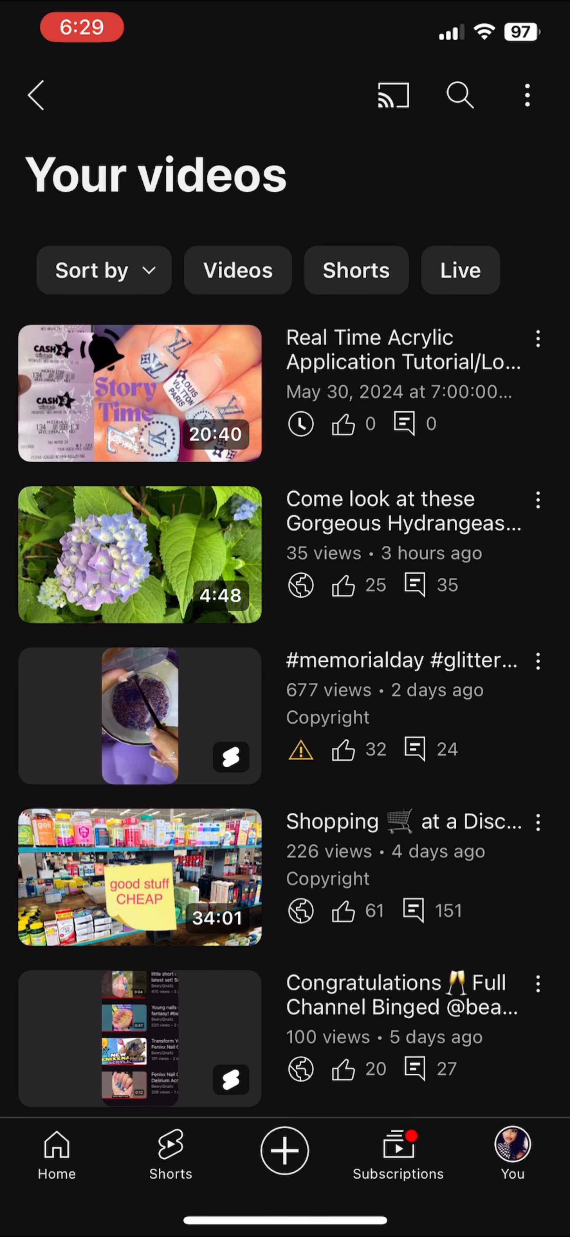
scroll(down, 3)
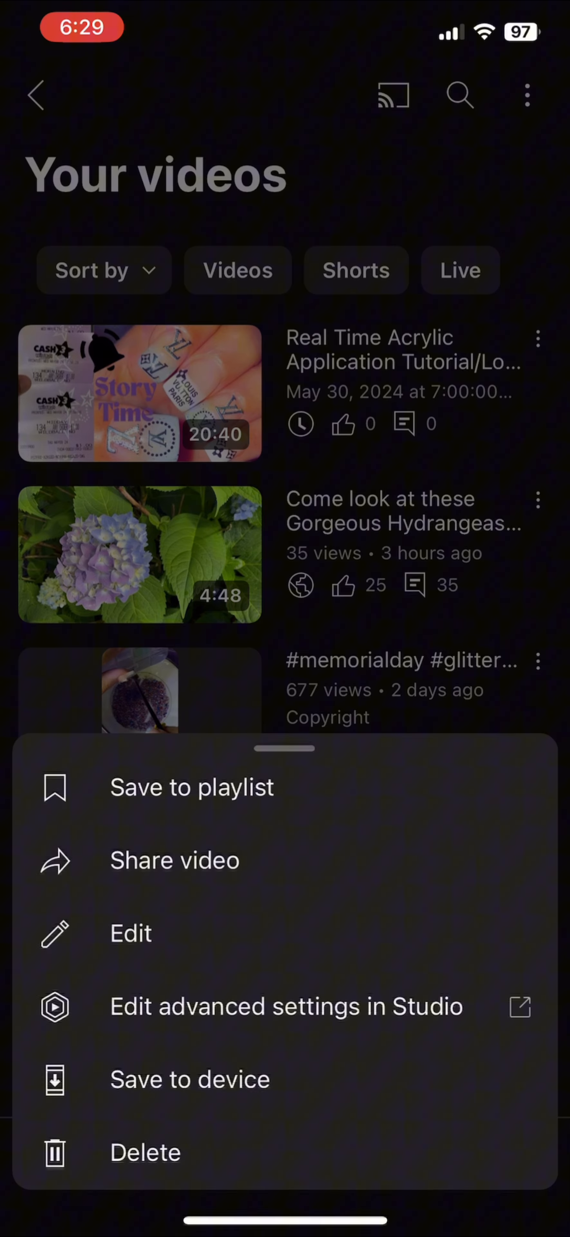
click(192, 787)
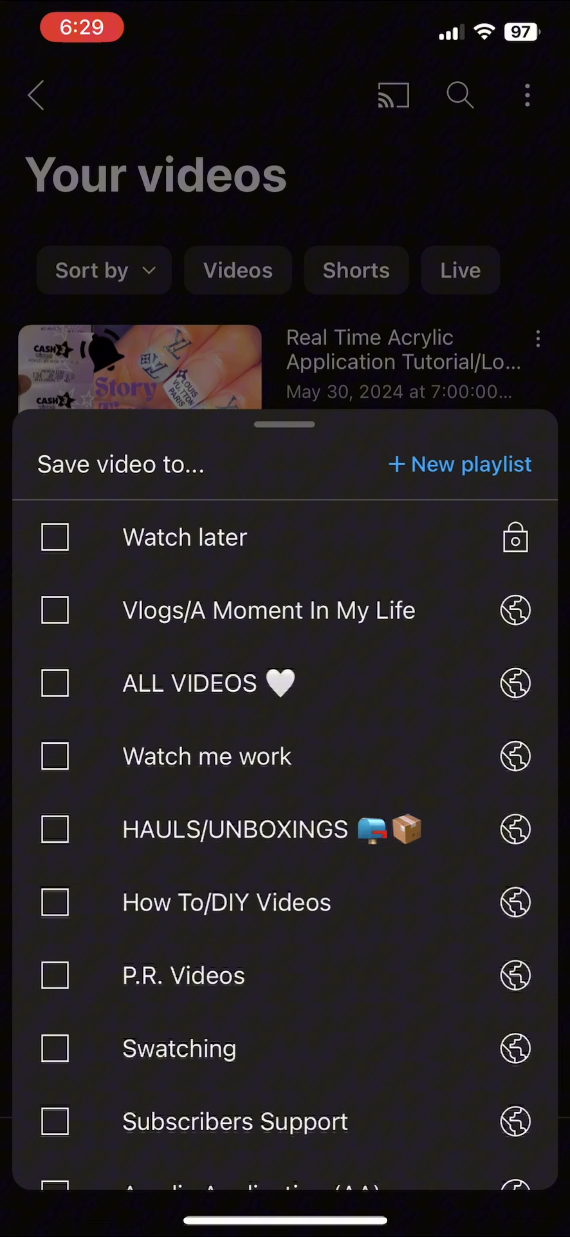
click(458, 463)
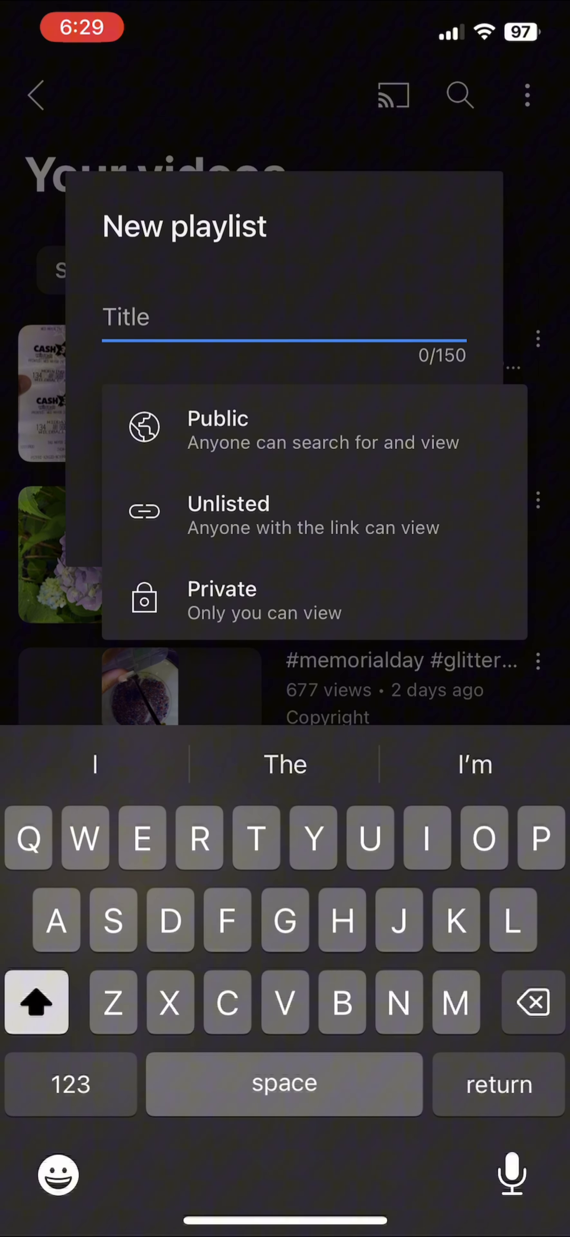
click(218, 419)
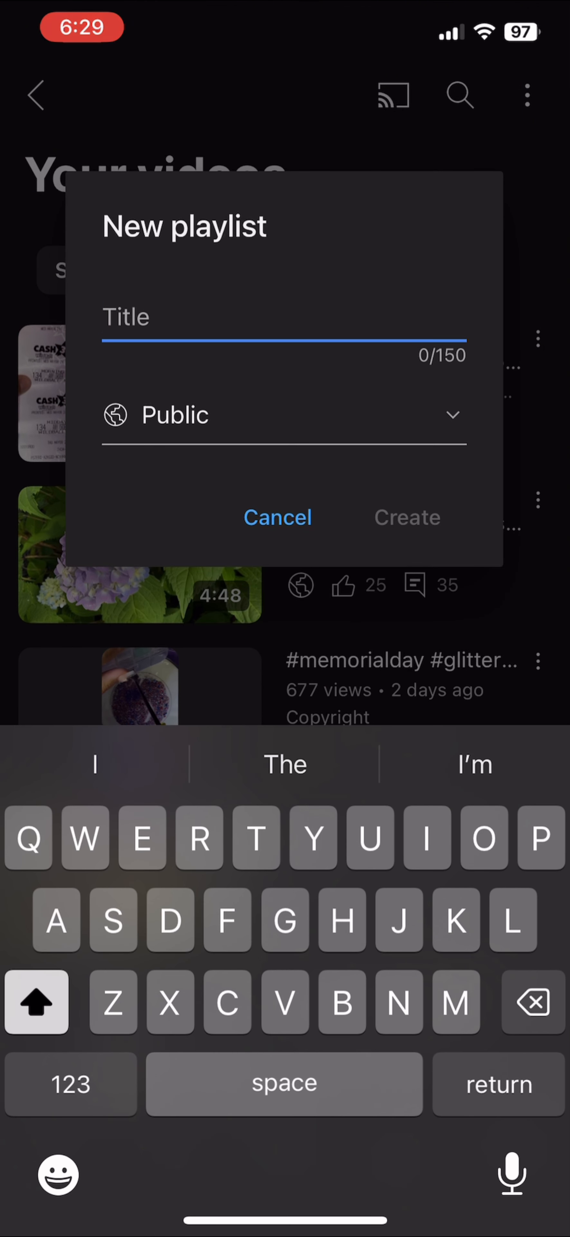
click(277, 517)
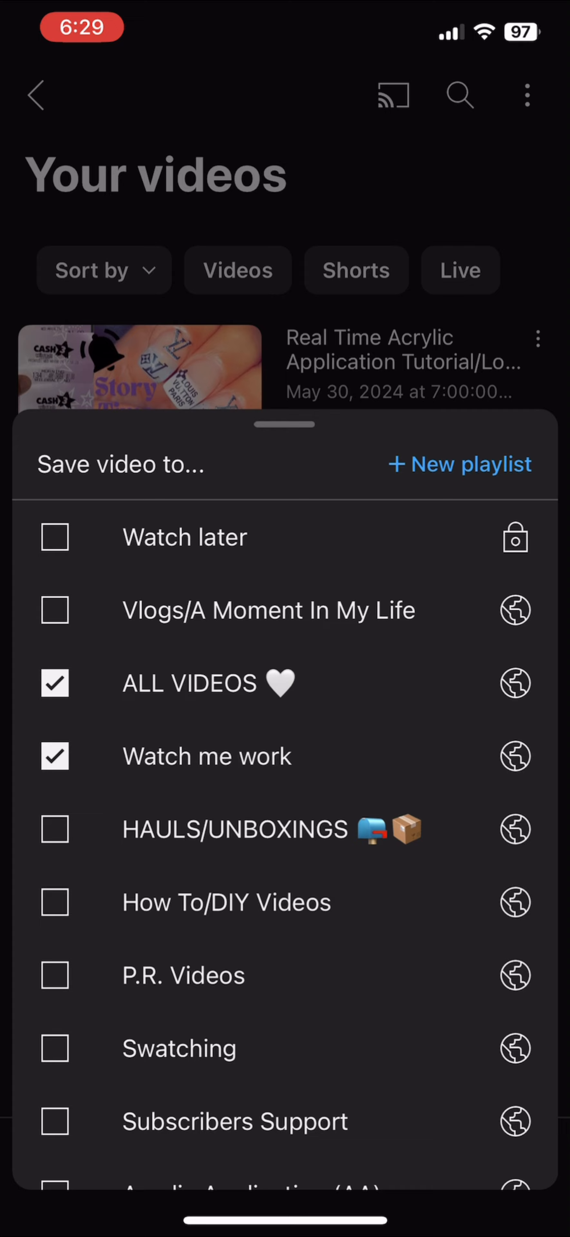